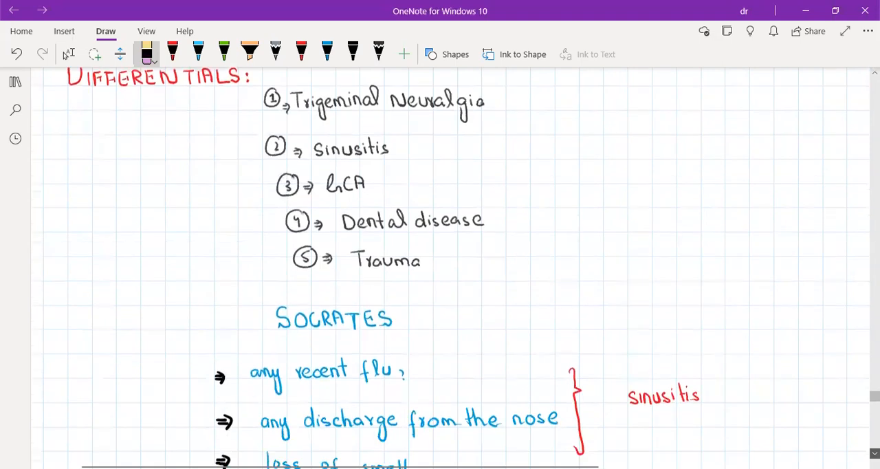
scroll("down", 3)
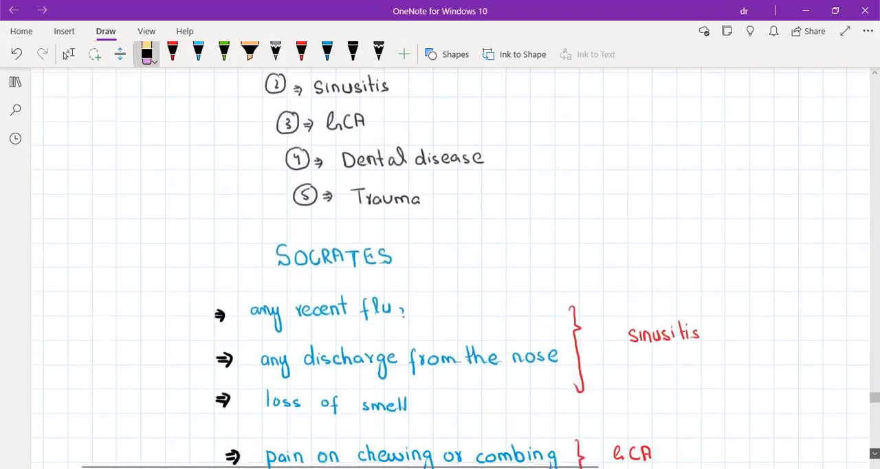
scroll("down", 3)
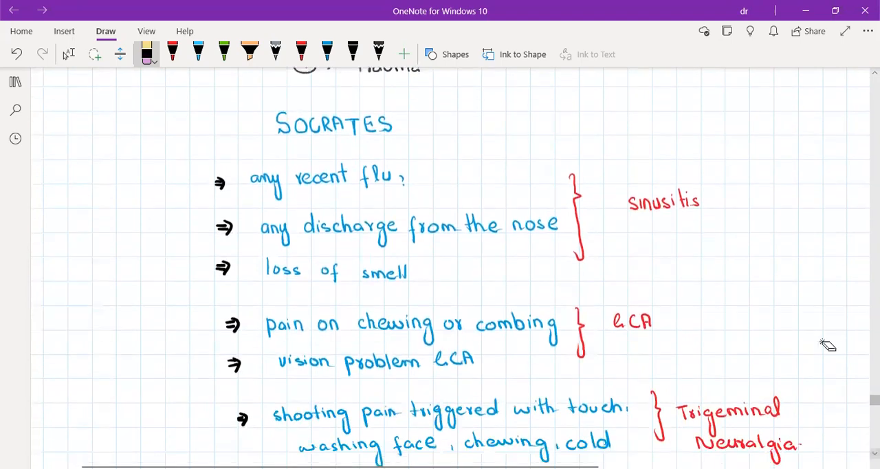
mouse_move(307, 142)
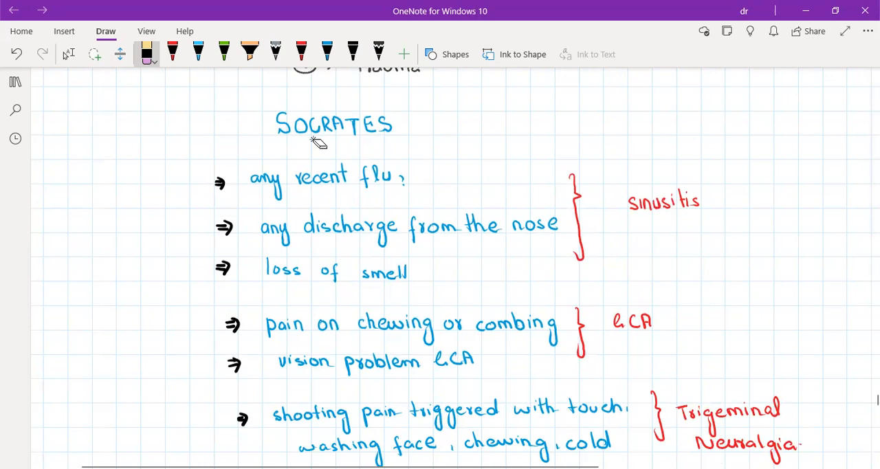
mouse_move(323, 101)
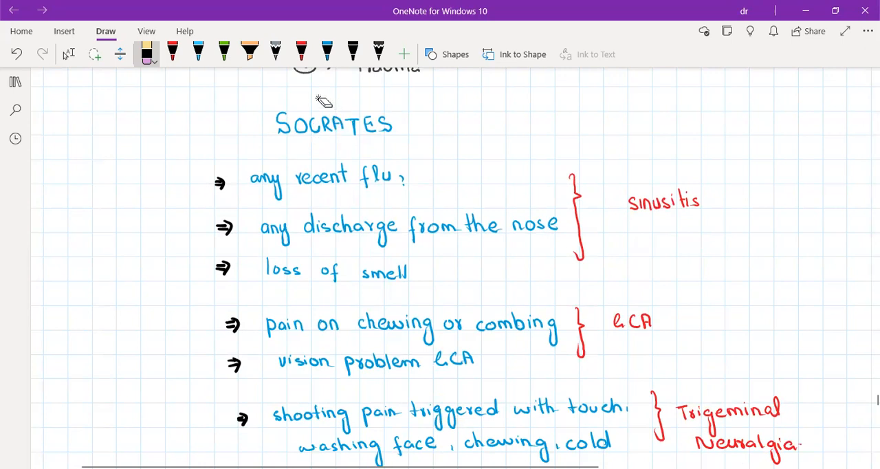
mouse_move(327, 147)
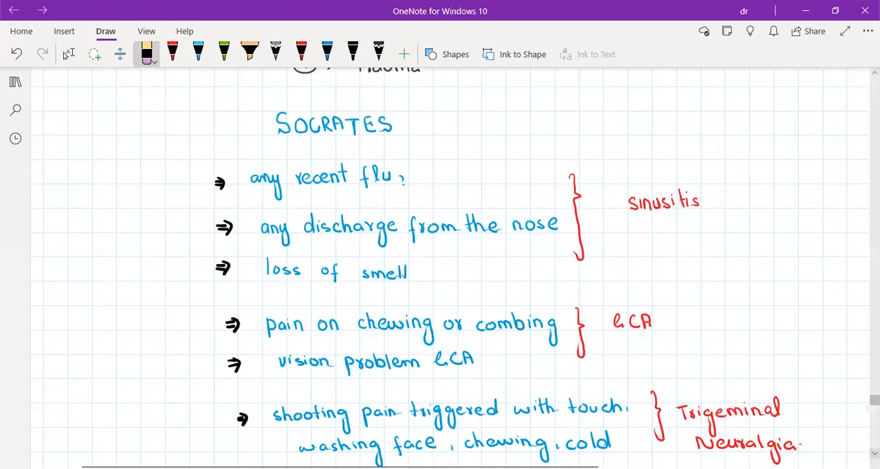
scroll("down", 3)
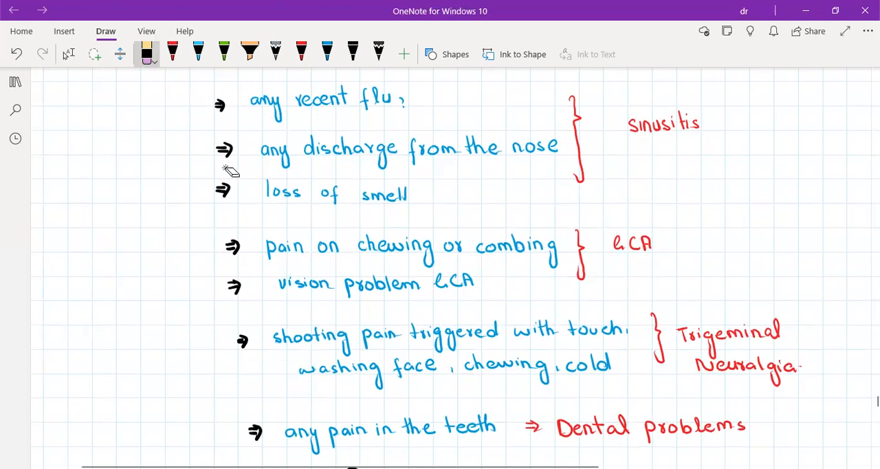
mouse_move(273, 126)
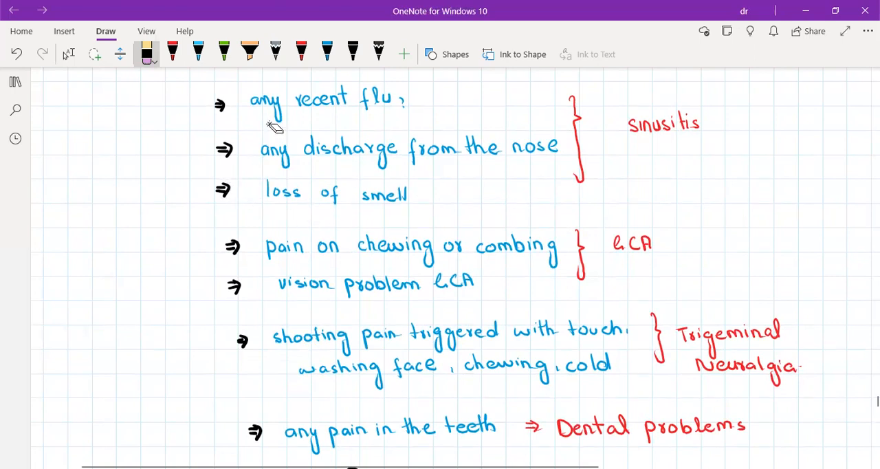
mouse_move(623, 119)
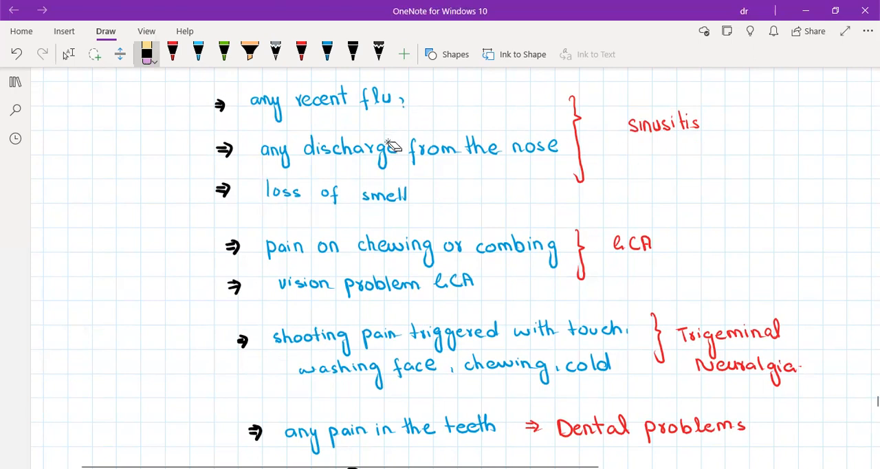
mouse_move(619, 113)
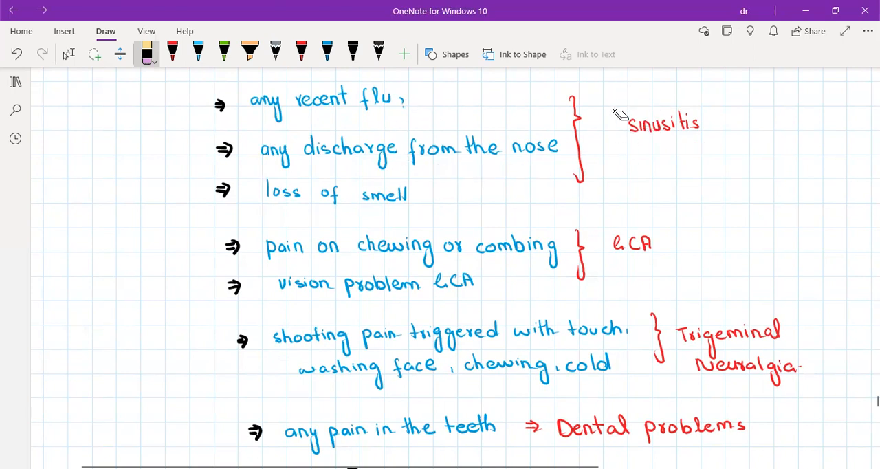
mouse_move(334, 272)
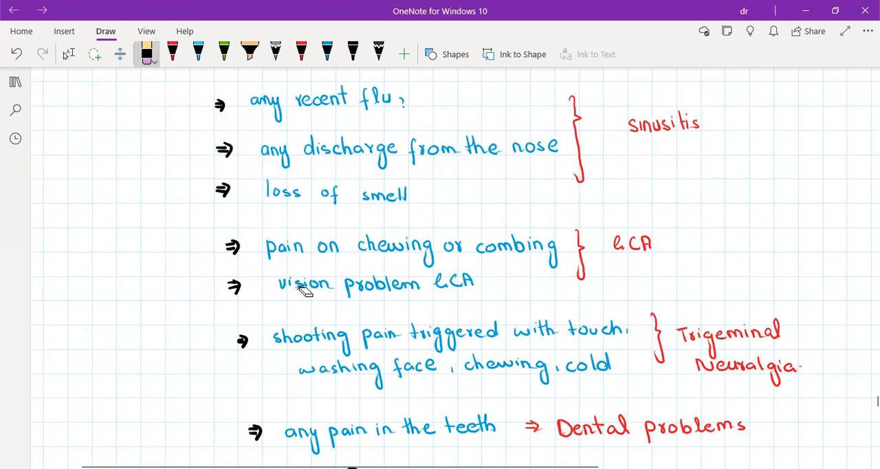
mouse_move(465, 269)
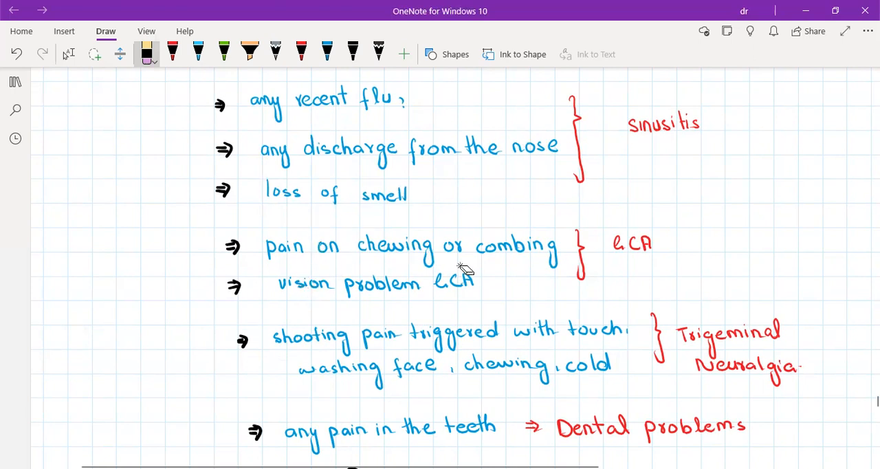
mouse_move(588, 232)
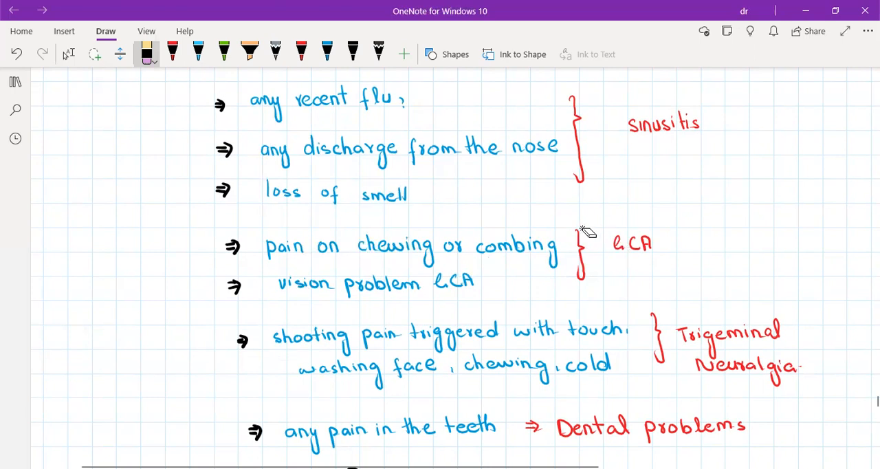
mouse_move(636, 232)
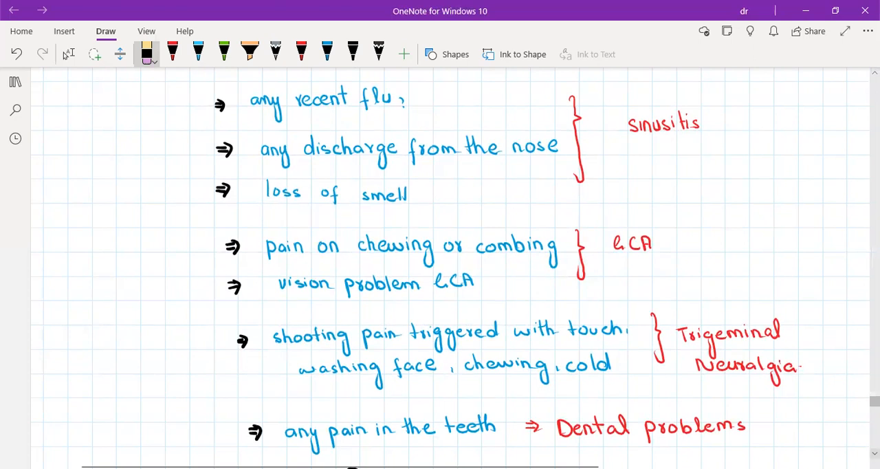
scroll("down", 3)
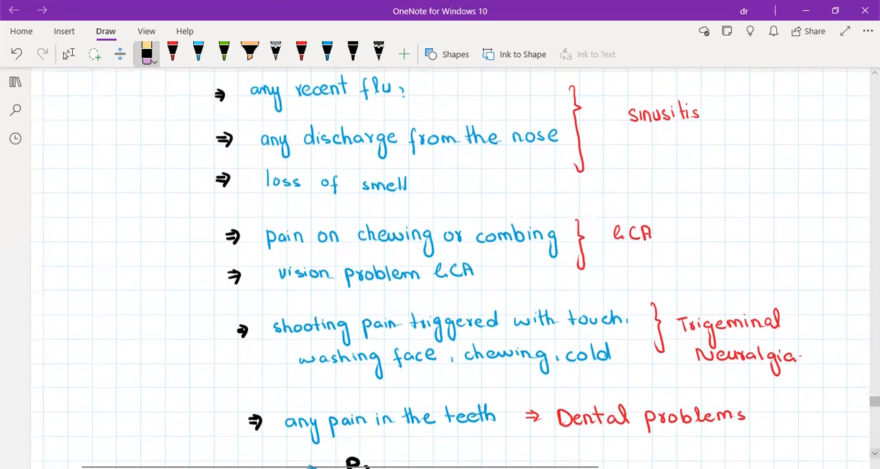
scroll("down", 3)
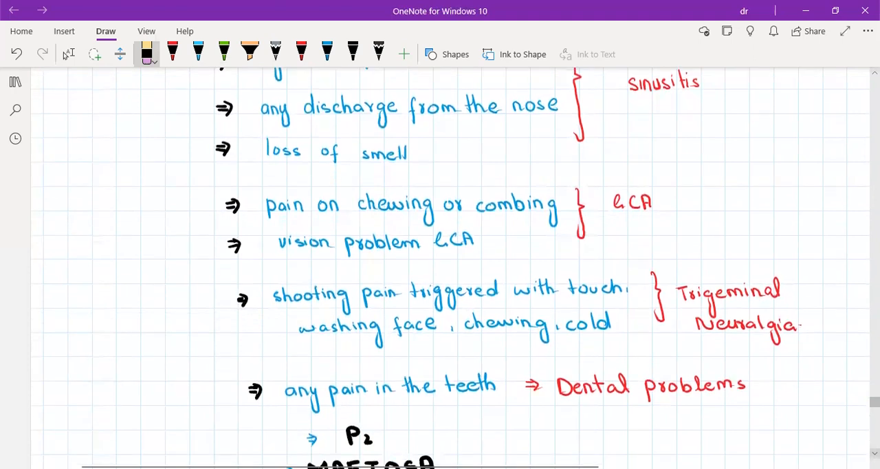
scroll("down", 3)
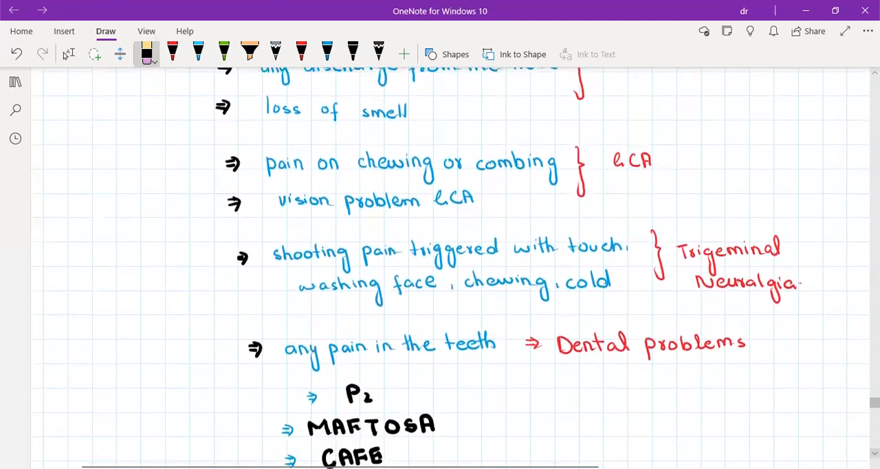
scroll("down", 3)
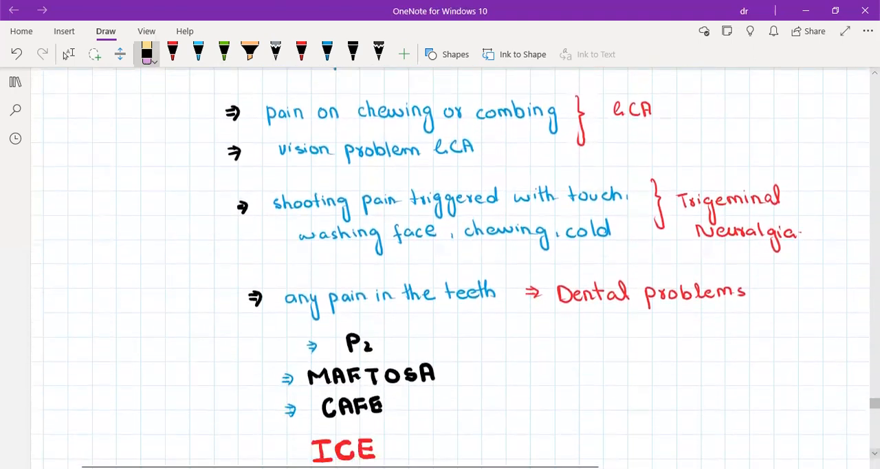
scroll("down", 3)
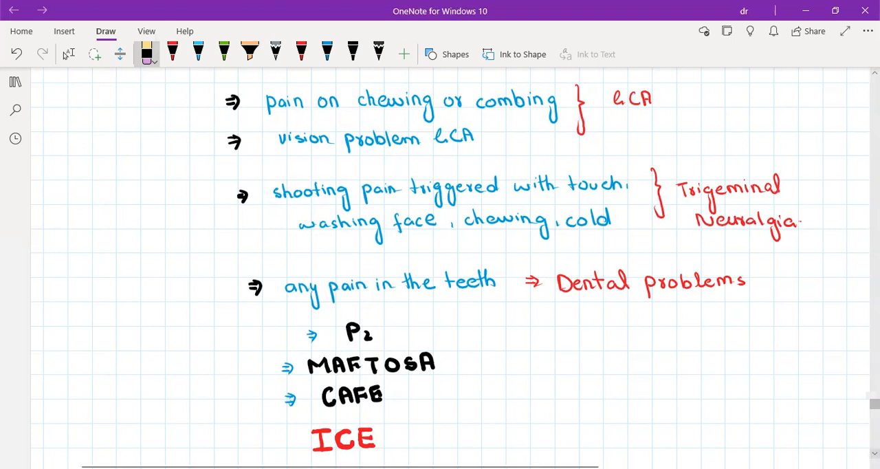
scroll("down", 3)
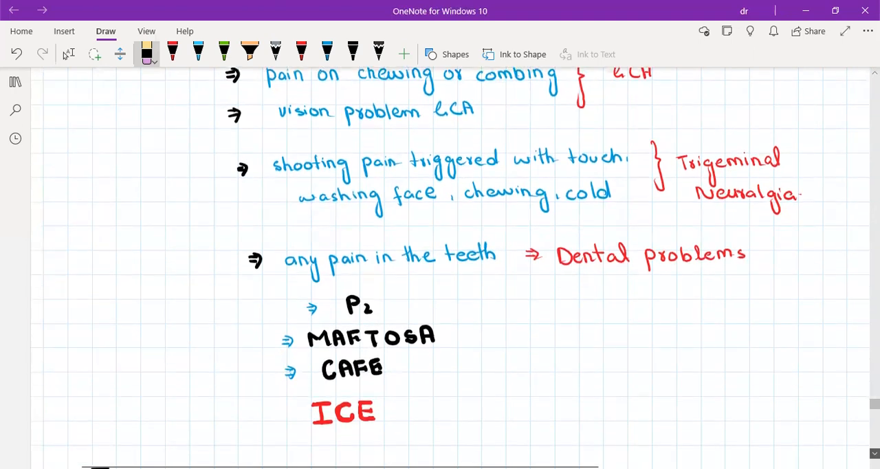
scroll("down", 3)
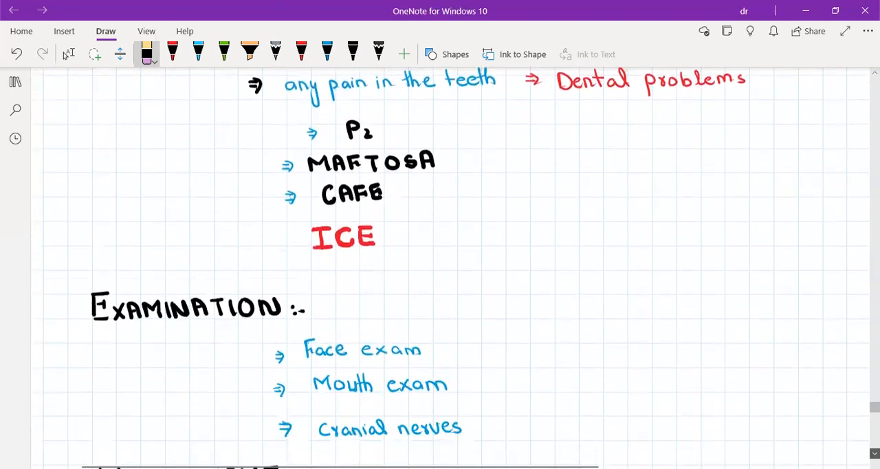
scroll("down", 3)
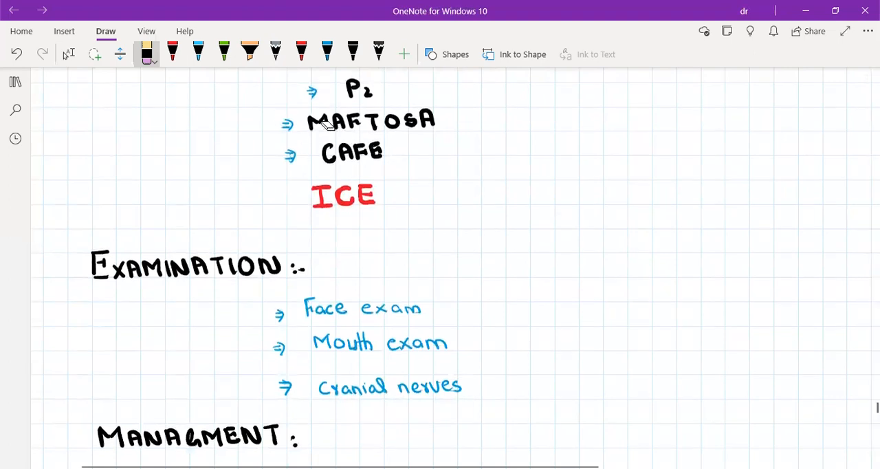
mouse_move(362, 132)
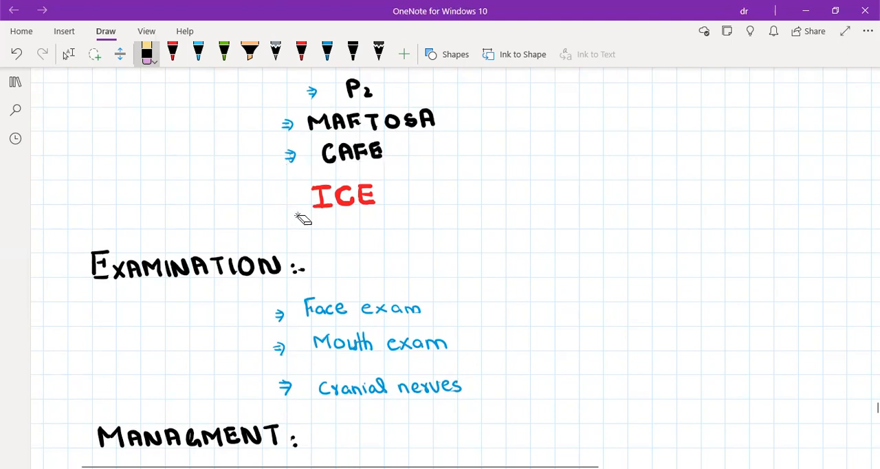
mouse_move(812, 235)
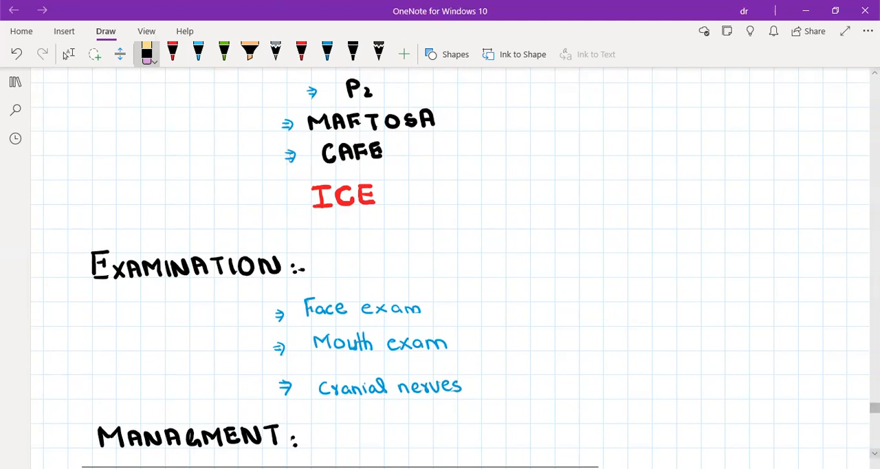
scroll("down", 3)
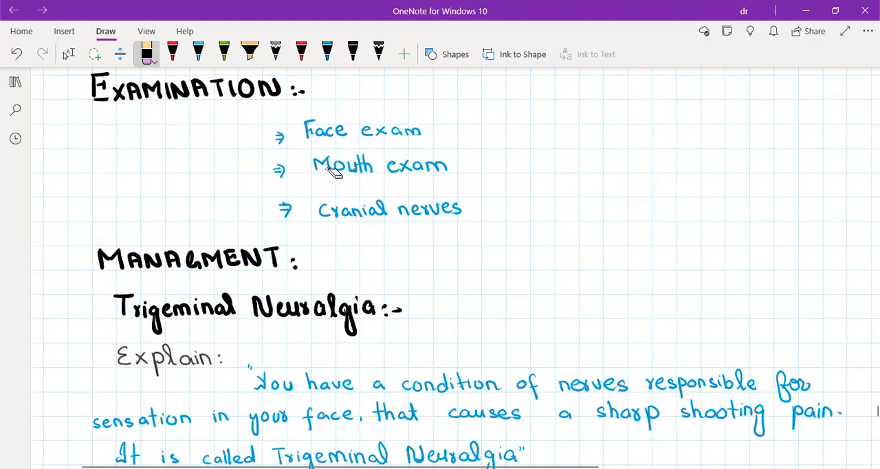
mouse_move(350, 238)
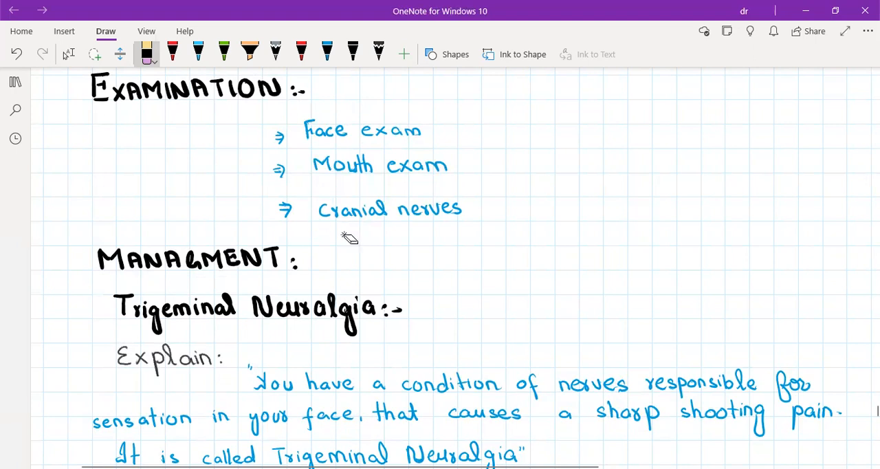
mouse_move(363, 171)
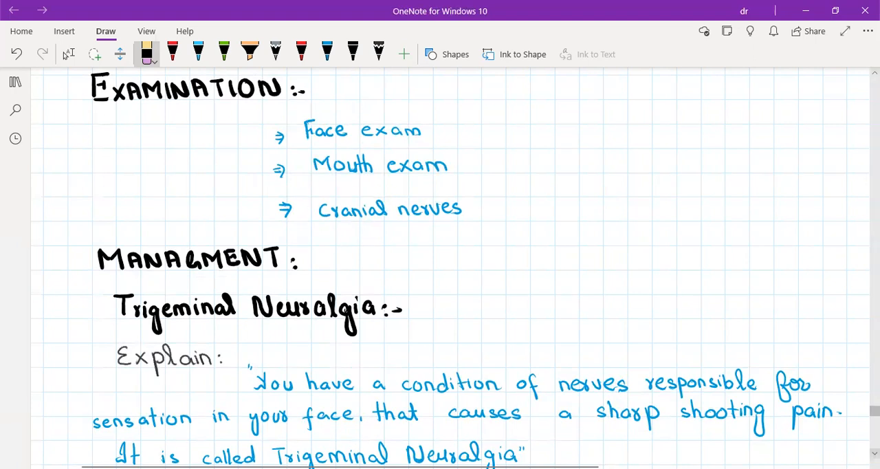
scroll("down", 3)
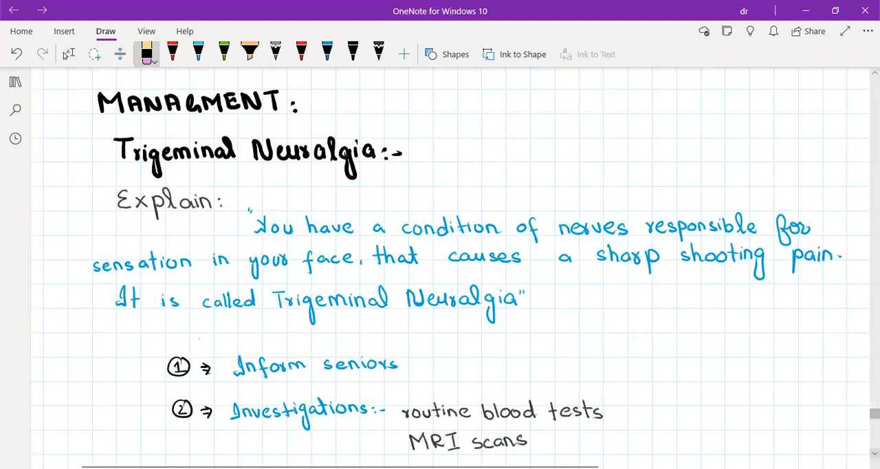
scroll("down", 3)
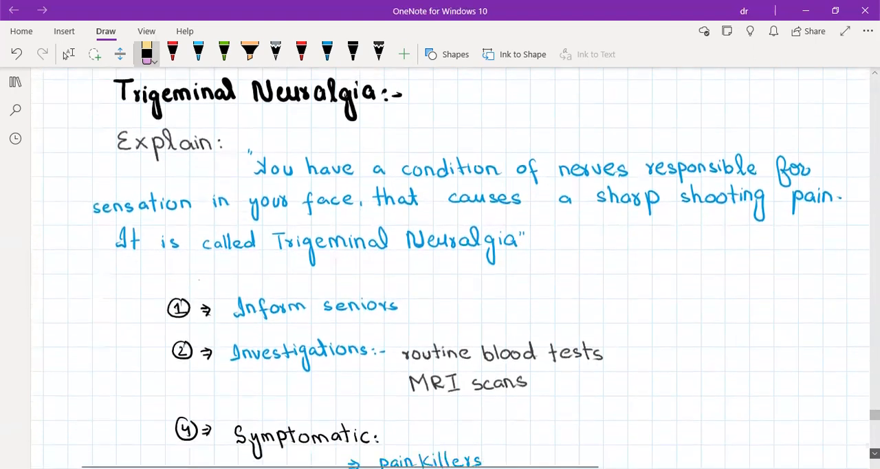
scroll("down", 3)
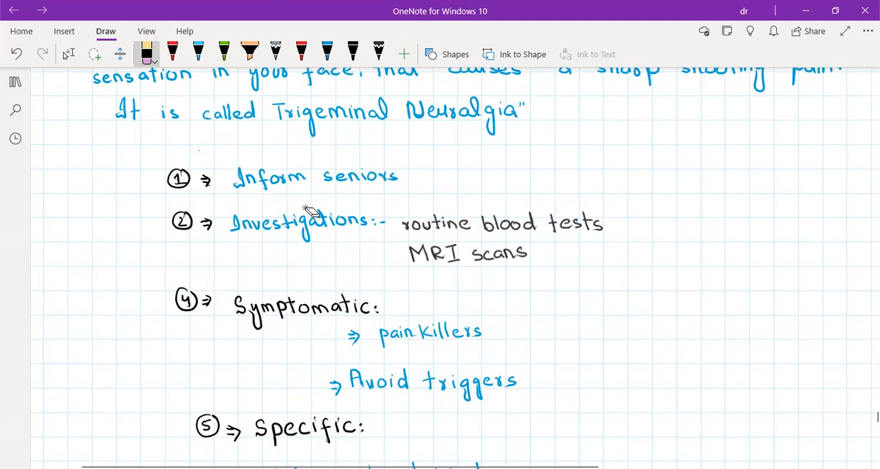
mouse_move(424, 203)
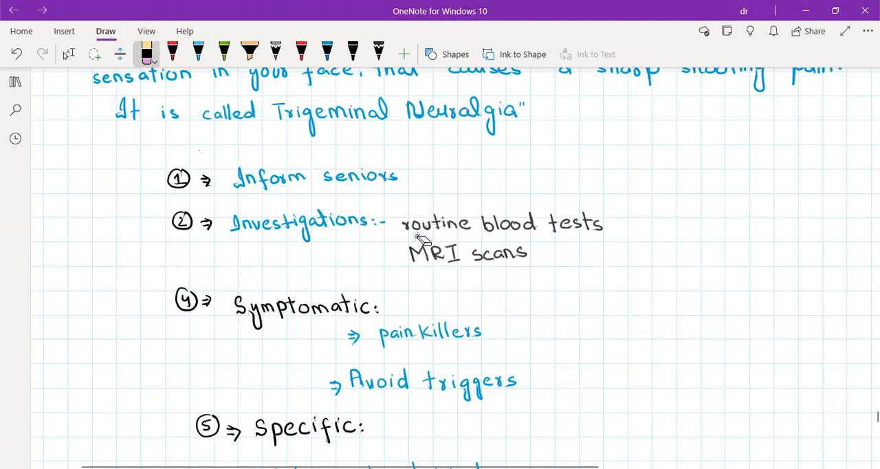
mouse_move(251, 268)
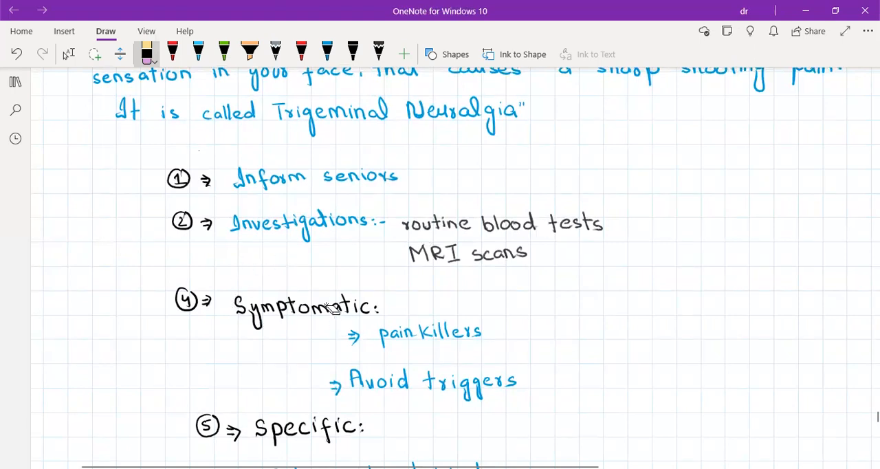
mouse_move(451, 347)
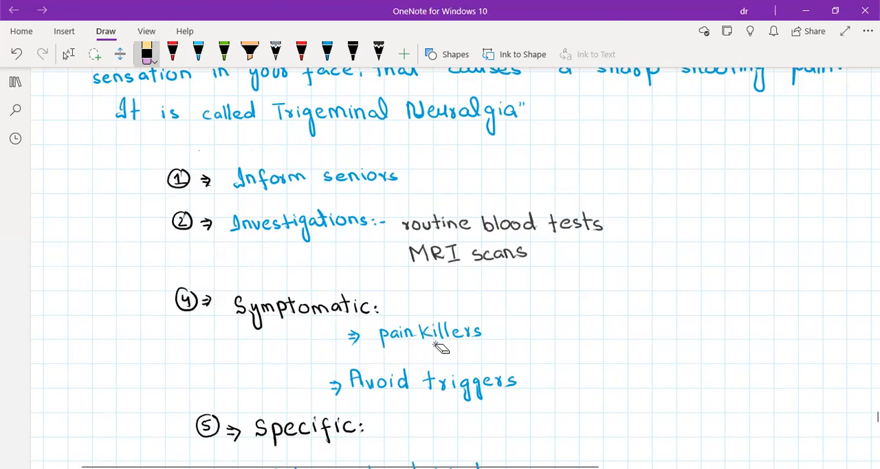
mouse_move(439, 351)
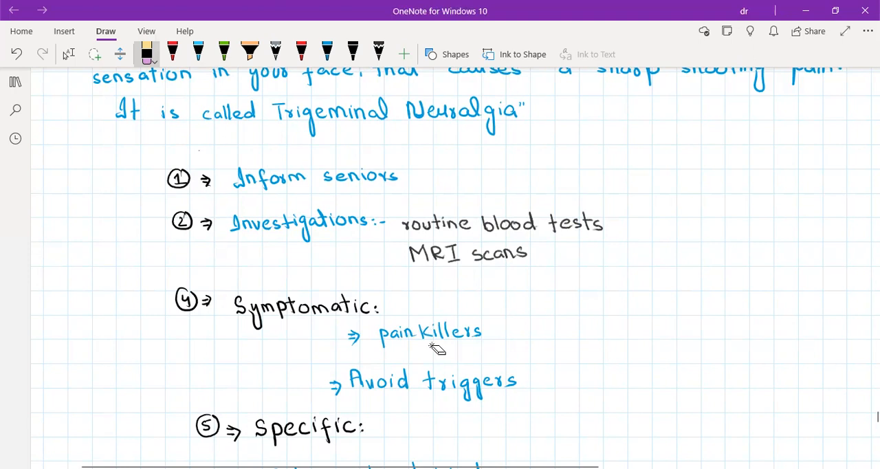
mouse_move(438, 414)
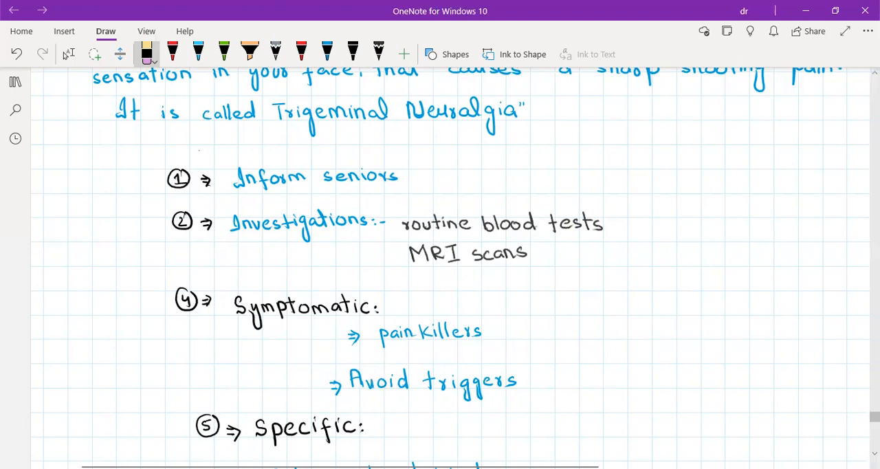
scroll("down", 3)
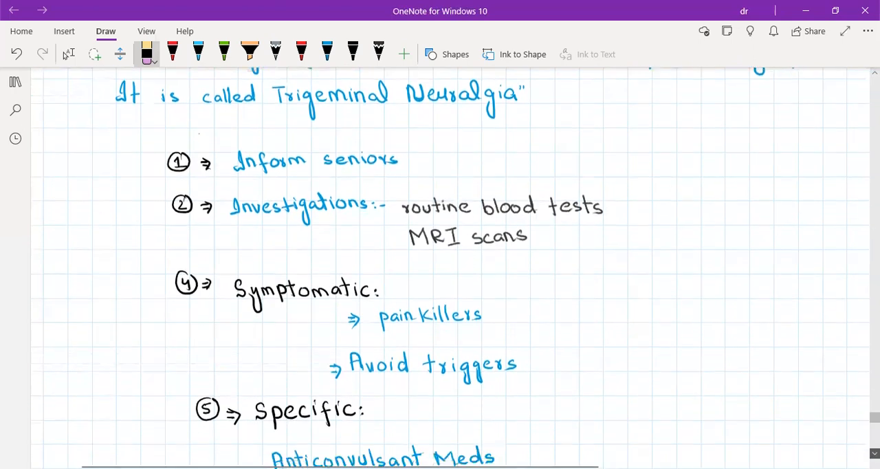
scroll("down", 3)
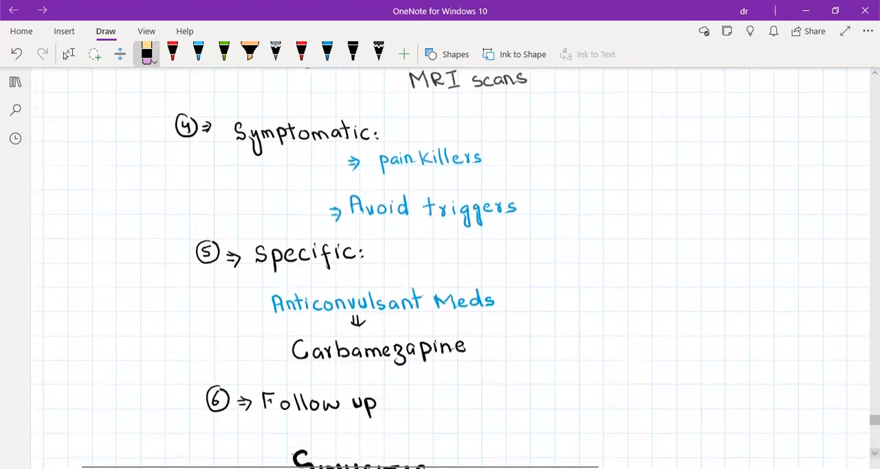
scroll("down", 3)
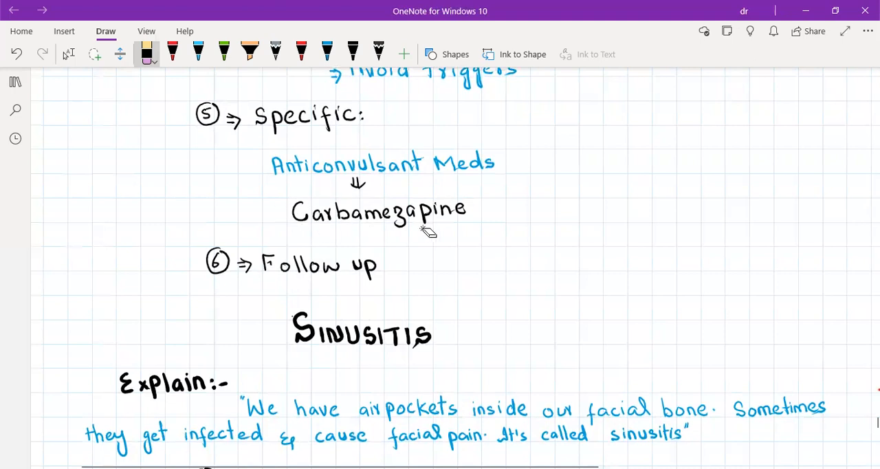
mouse_move(337, 183)
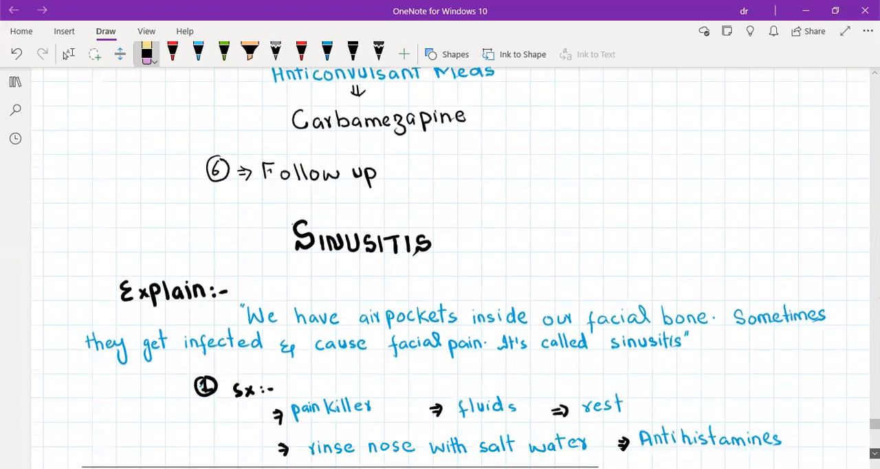
scroll("down", 3)
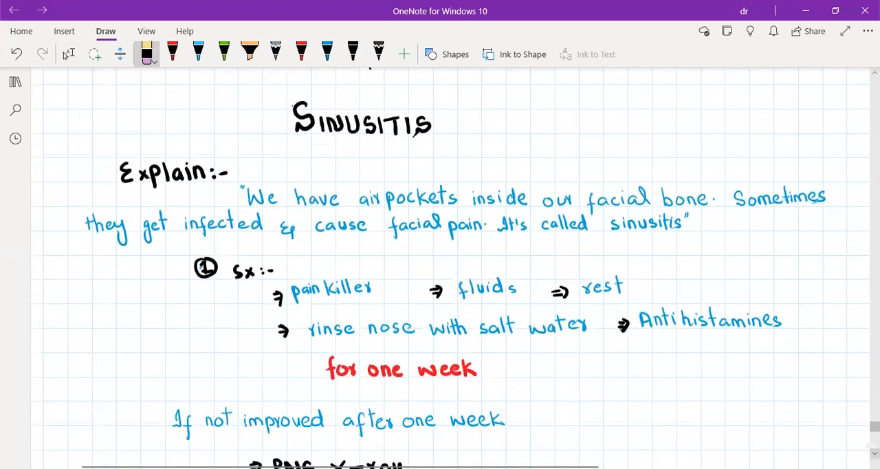
scroll("down", 3)
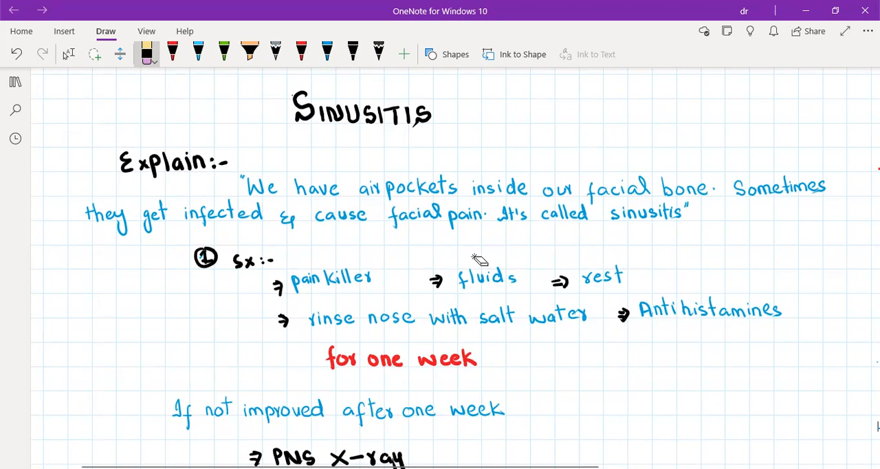
mouse_move(478, 257)
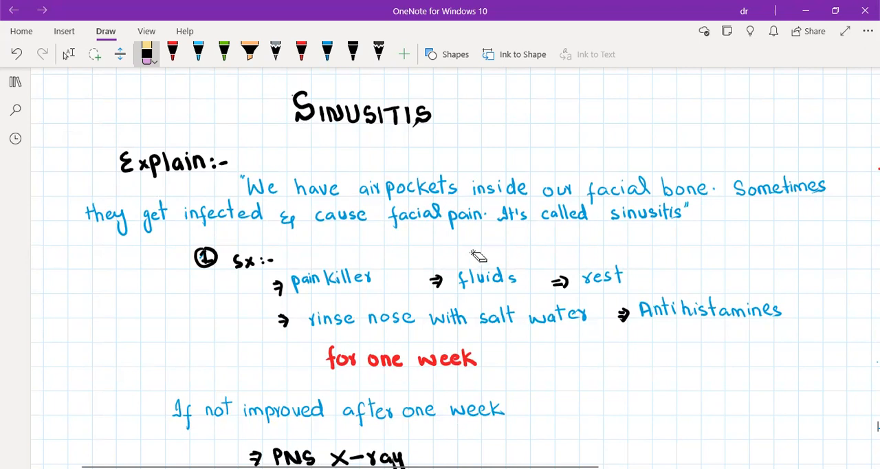
mouse_move(478, 259)
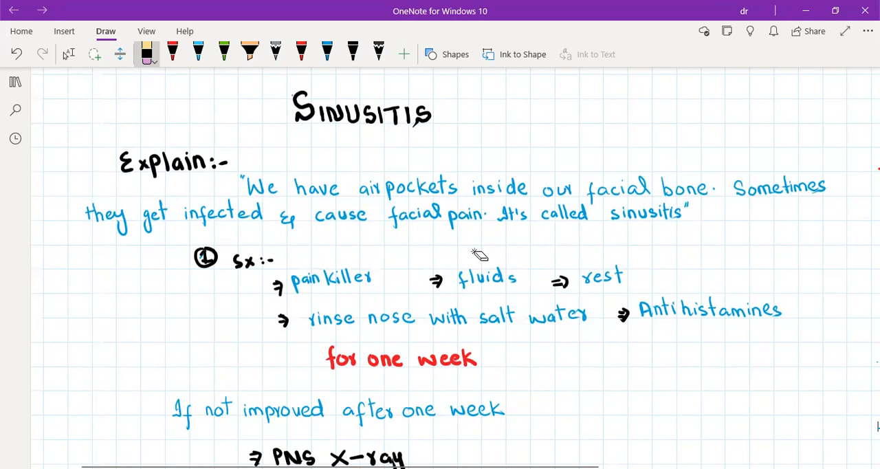
mouse_move(479, 254)
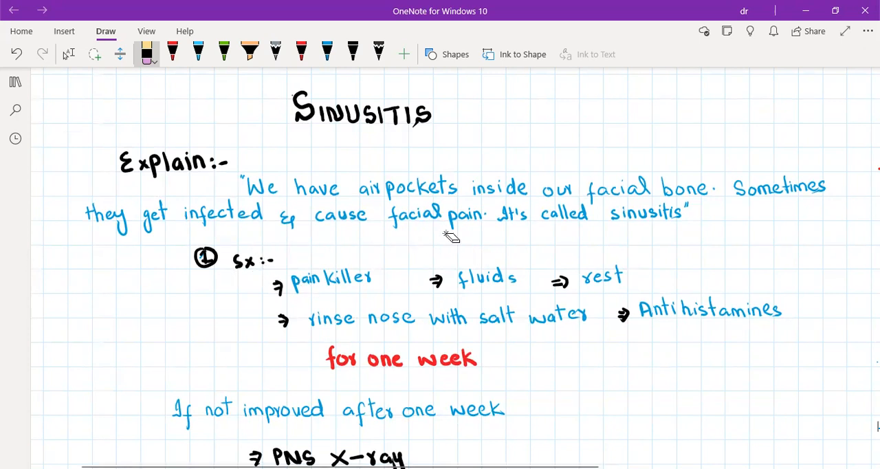
mouse_move(475, 291)
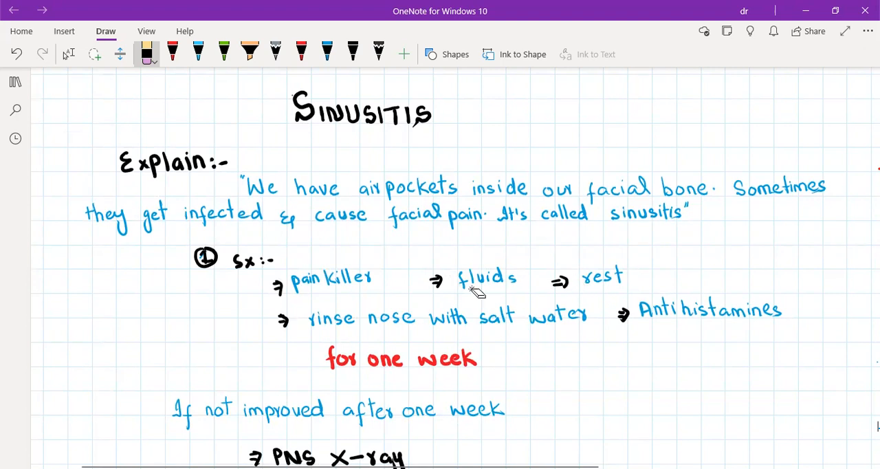
mouse_move(423, 324)
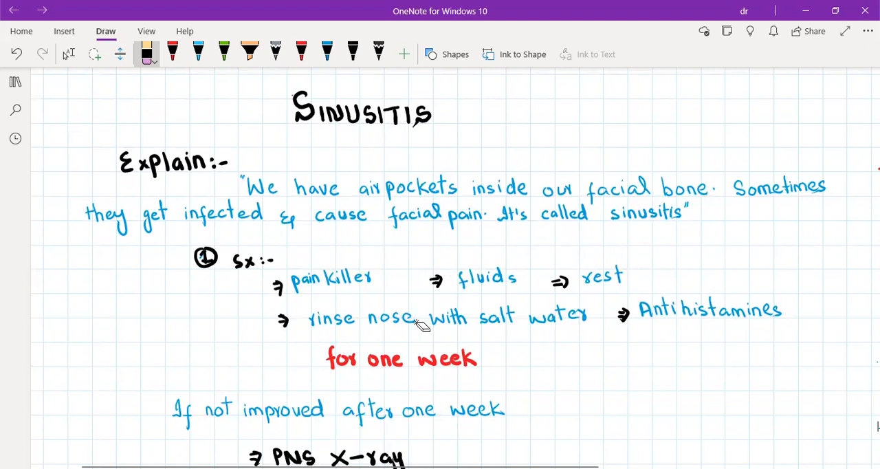
mouse_move(663, 329)
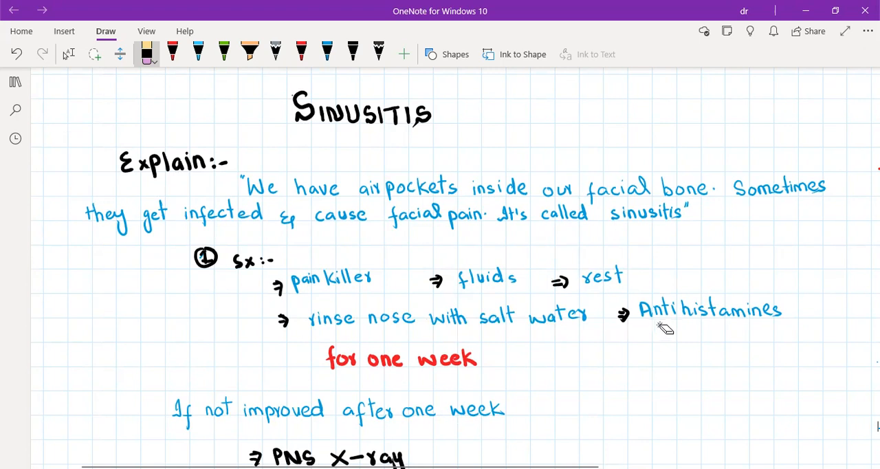
mouse_move(479, 329)
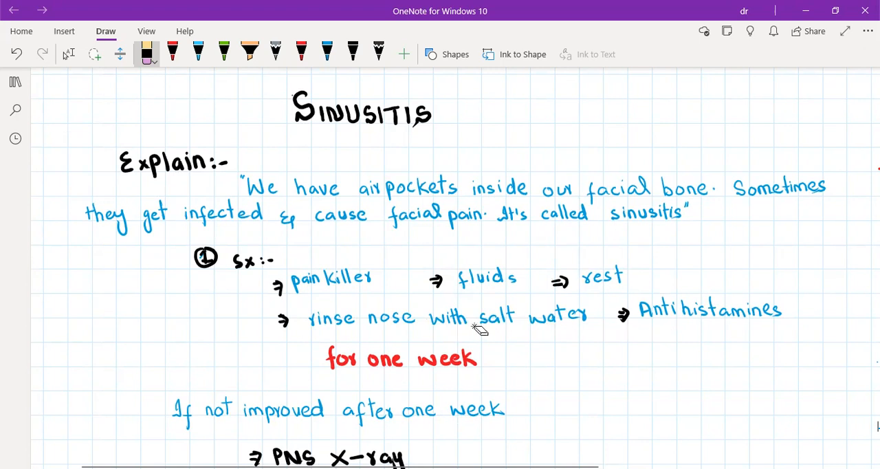
mouse_move(456, 351)
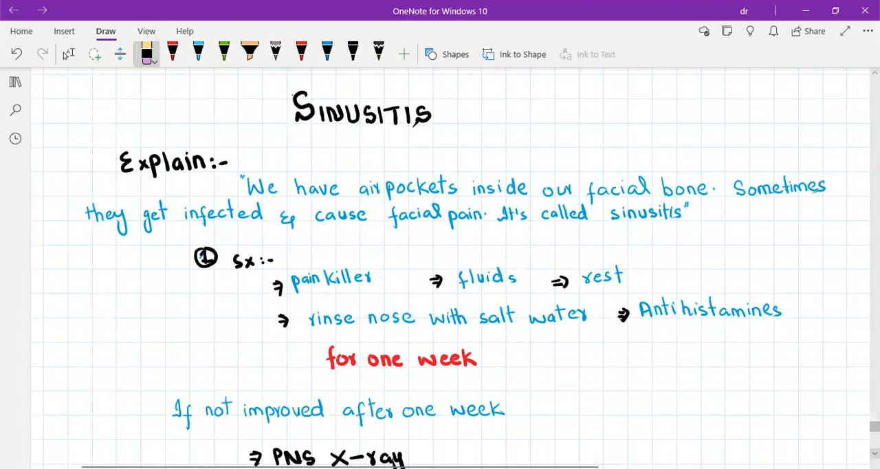
scroll("down", 3)
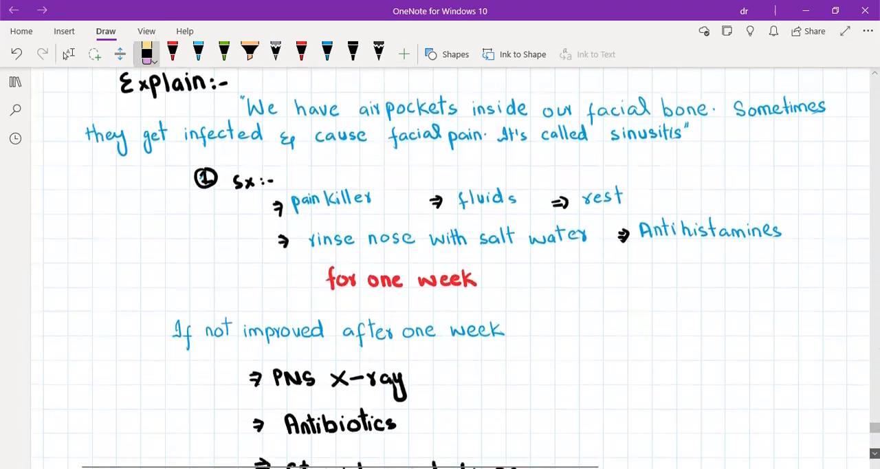
scroll("down", 3)
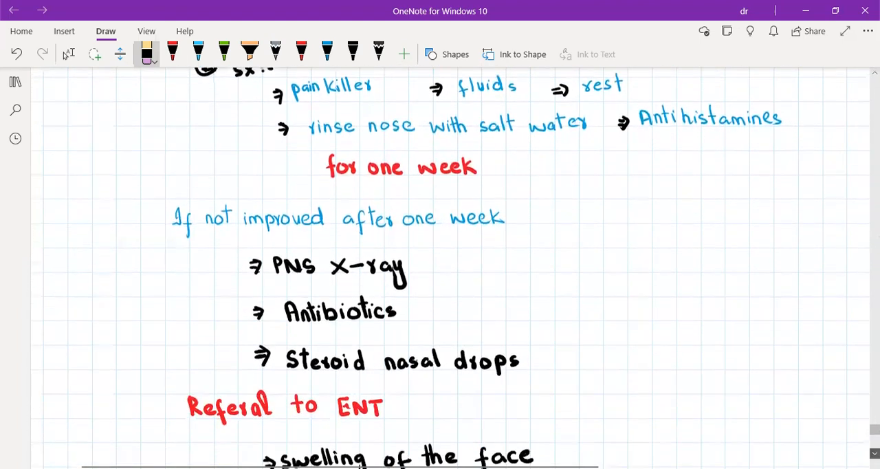
scroll("down", 3)
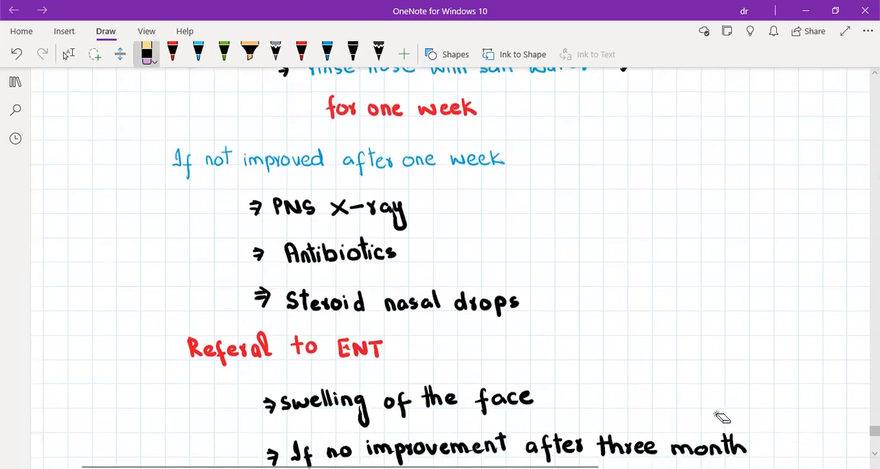
mouse_move(385, 234)
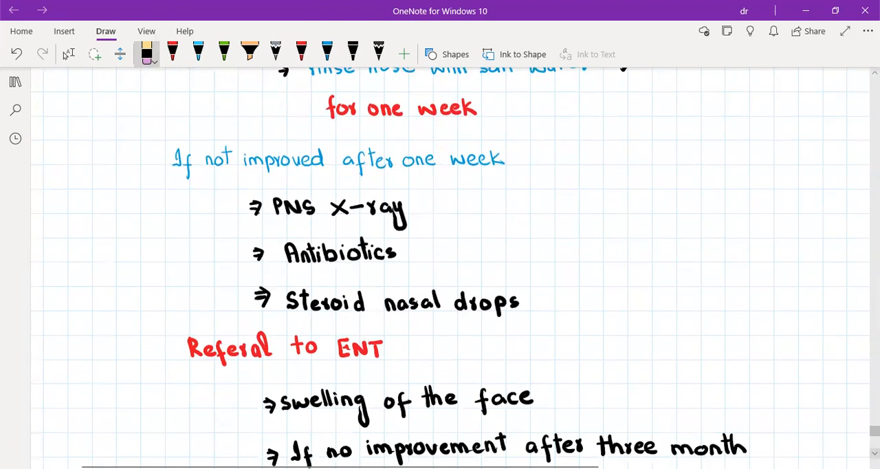
scroll("down", 3)
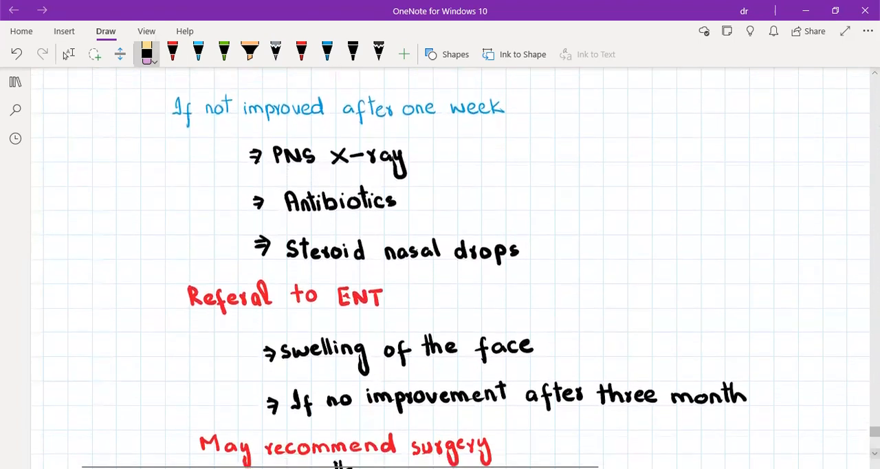
scroll("down", 3)
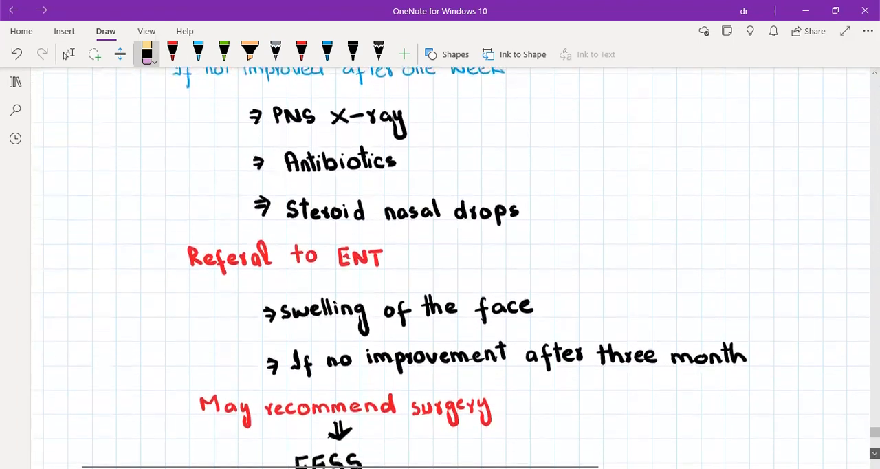
scroll("down", 3)
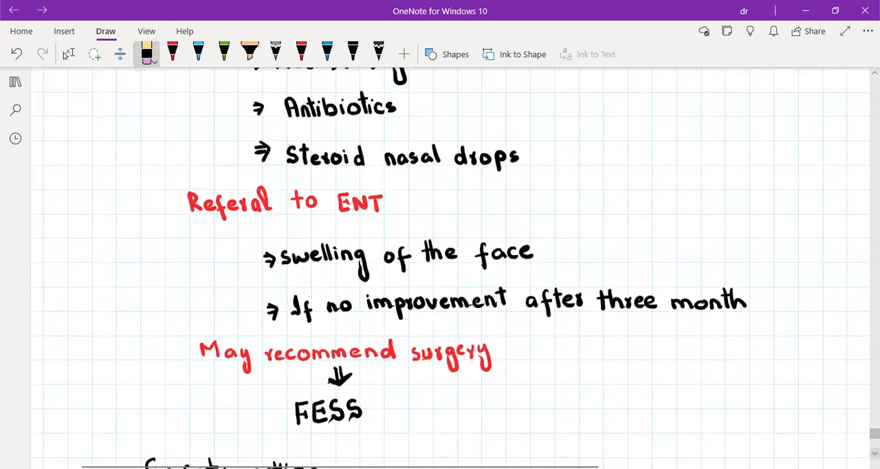
scroll("down", 3)
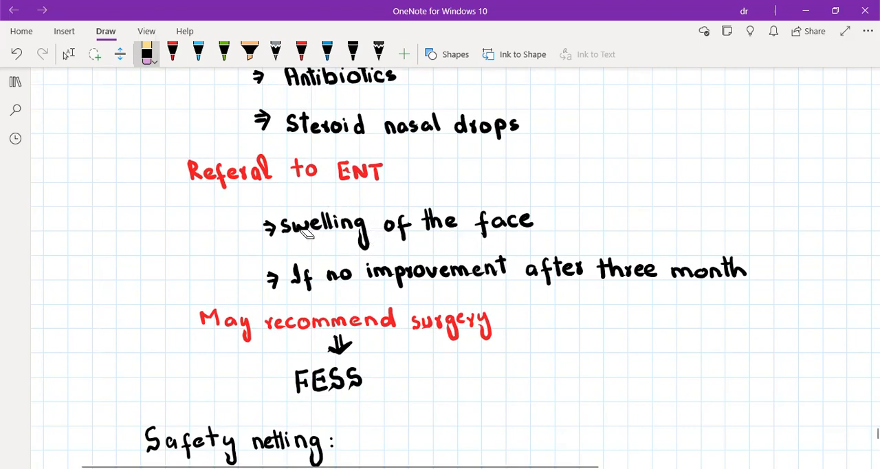
mouse_move(481, 288)
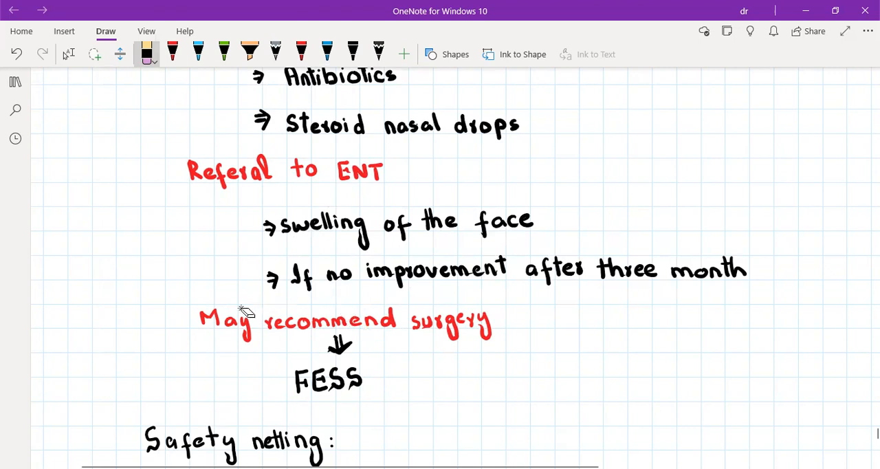
mouse_move(342, 372)
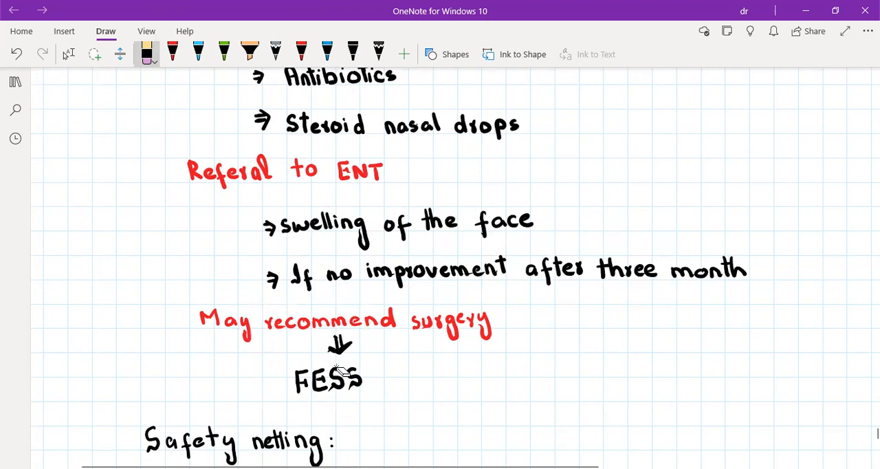
mouse_move(353, 383)
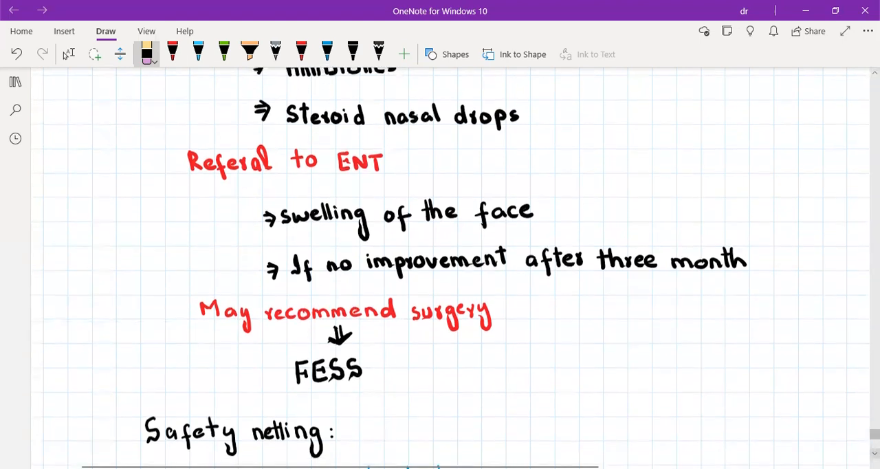
scroll("down", 3)
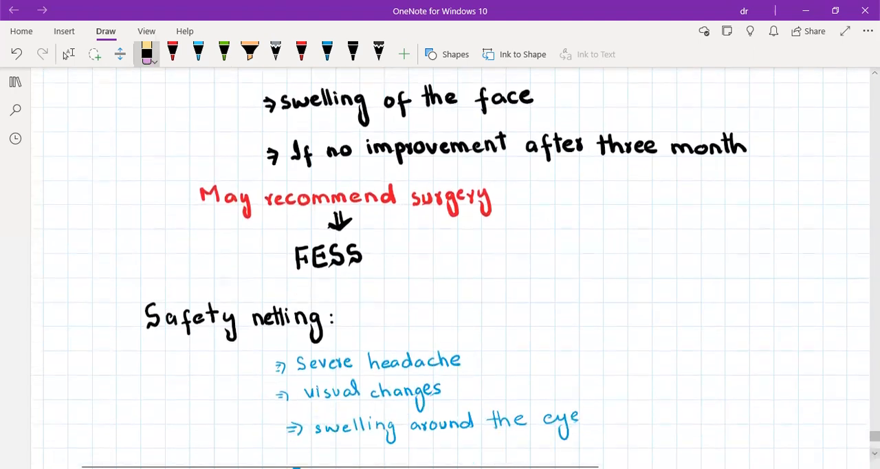
scroll("down", 3)
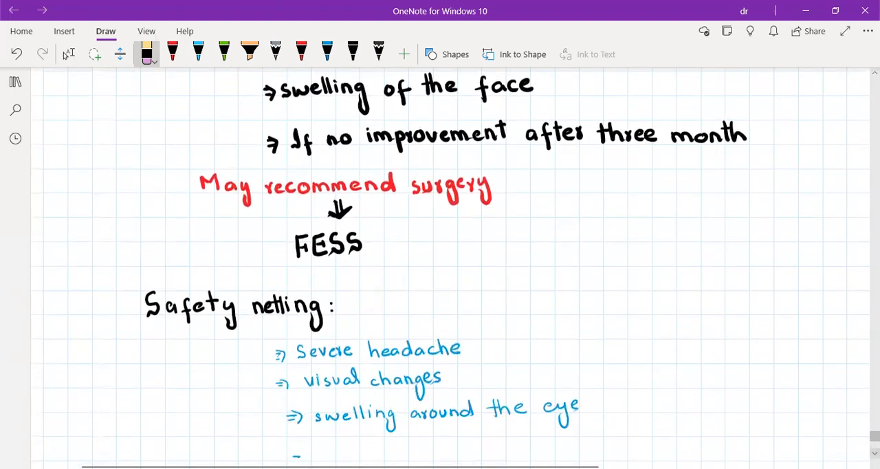
scroll("down", 3)
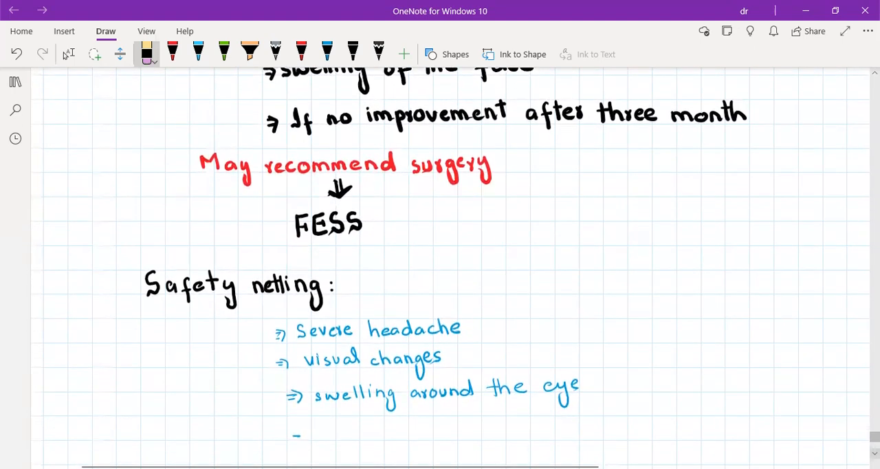